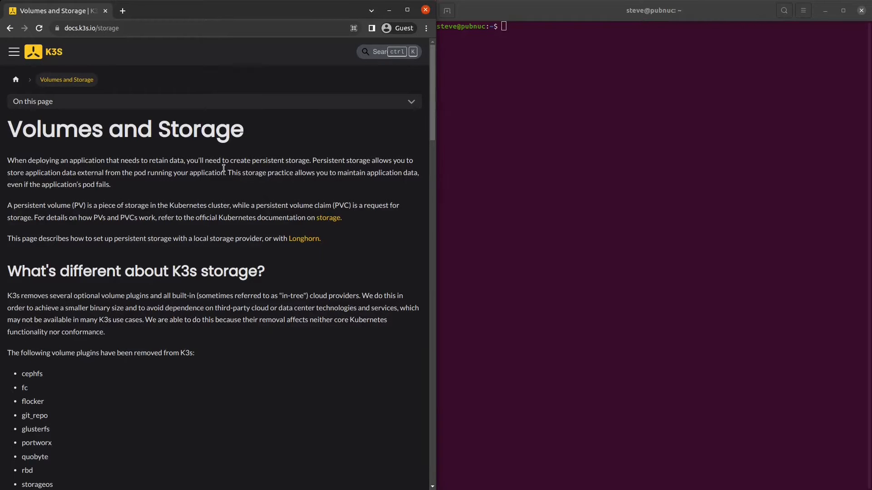
# Scroll past the pvc.yaml and pod.yaml examples down to the Setting up Longhorn section.
pyautogui.scroll(-3)
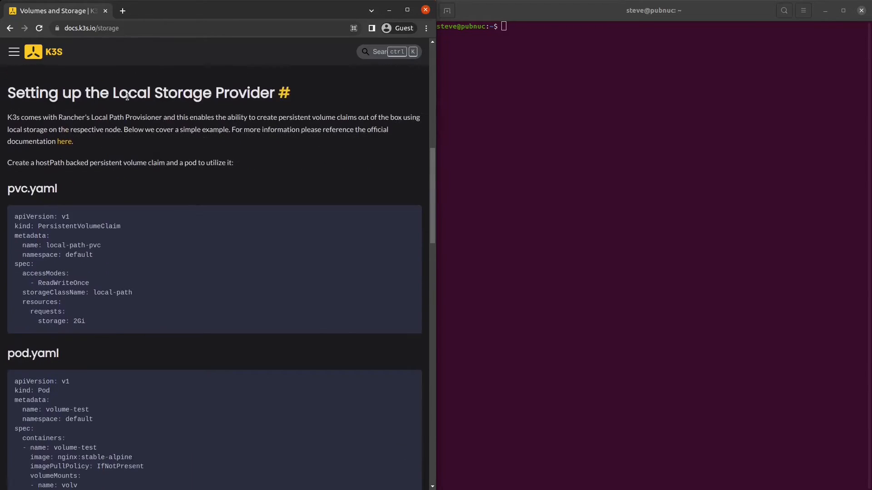
pyautogui.scroll(-3)
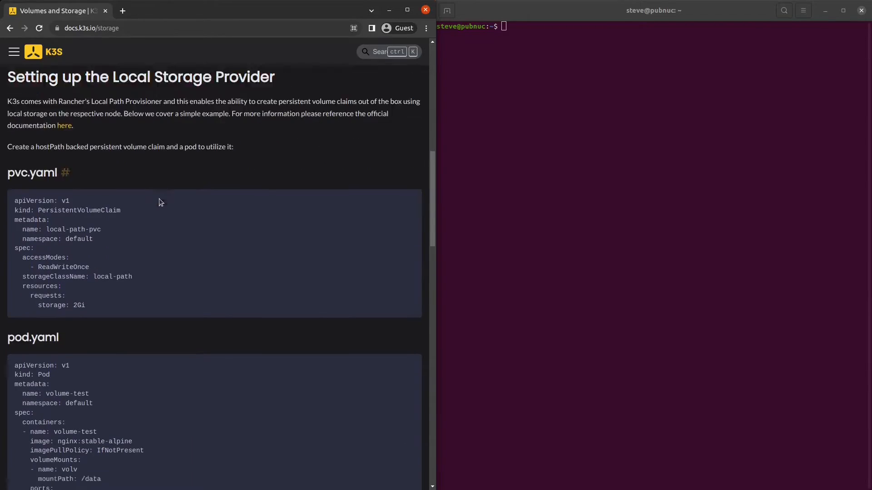
pyautogui.scroll(-3)
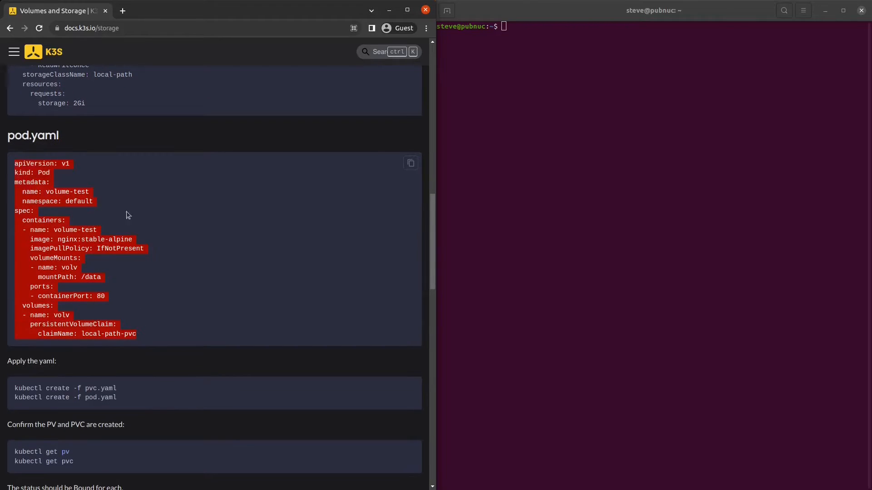
pyautogui.scroll(-3)
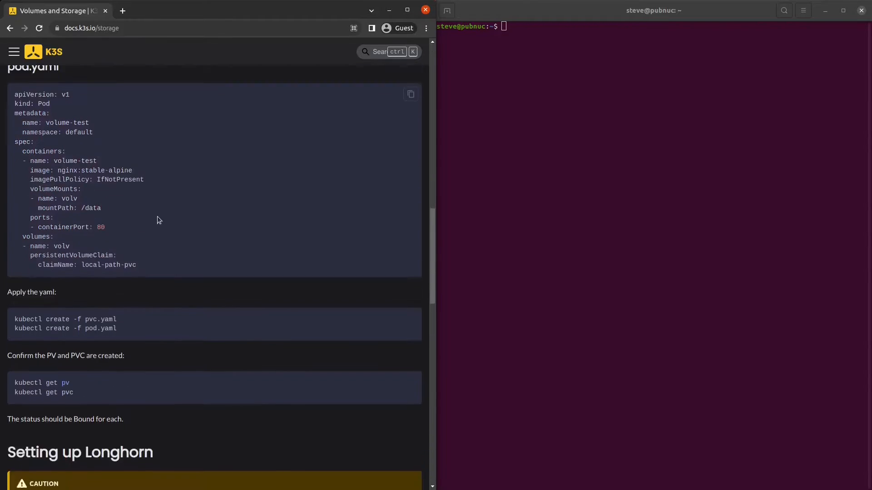
pyautogui.scroll(-3)
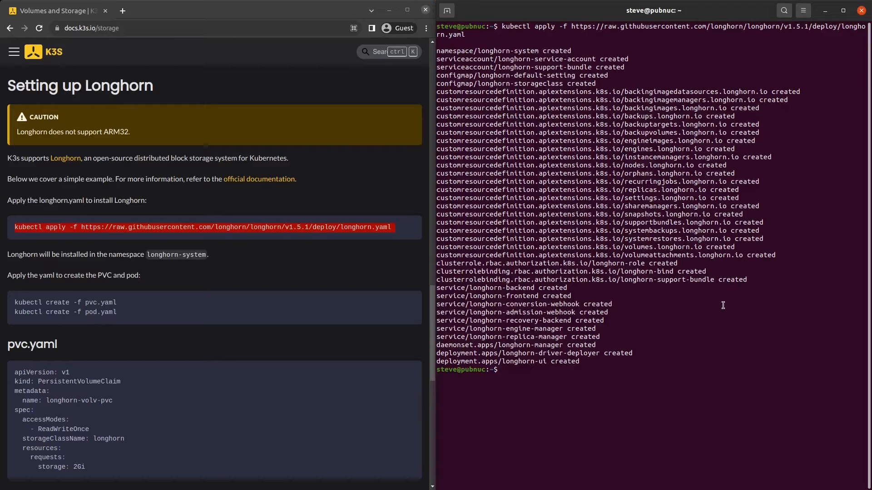
# List the pods in the longhorn-system namespace with kubectl get pod.
pyautogui.write('kubectl get pod -n longhorn-system')
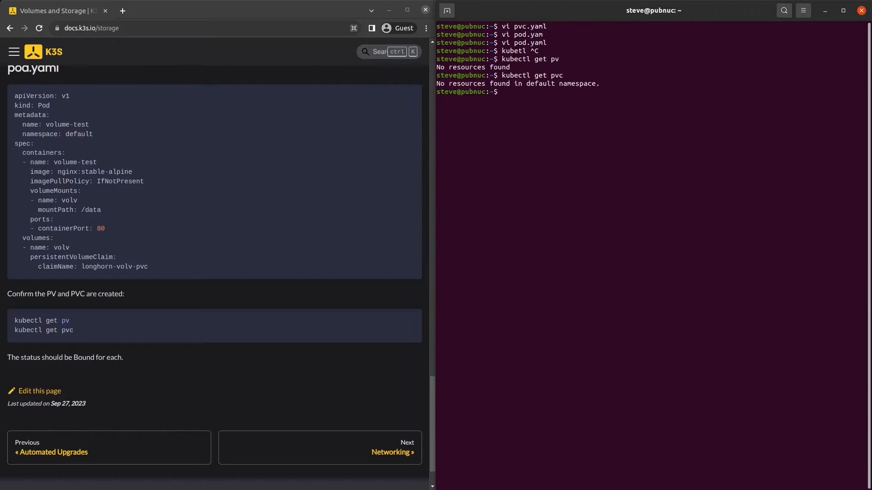
# Apply pvc.yaml and confirm the volume-test pod is created with kubectl get pod.
pyautogui.write('kubectl apply -f pvc.yaml')
pyautogui.write('kubectl get pod')
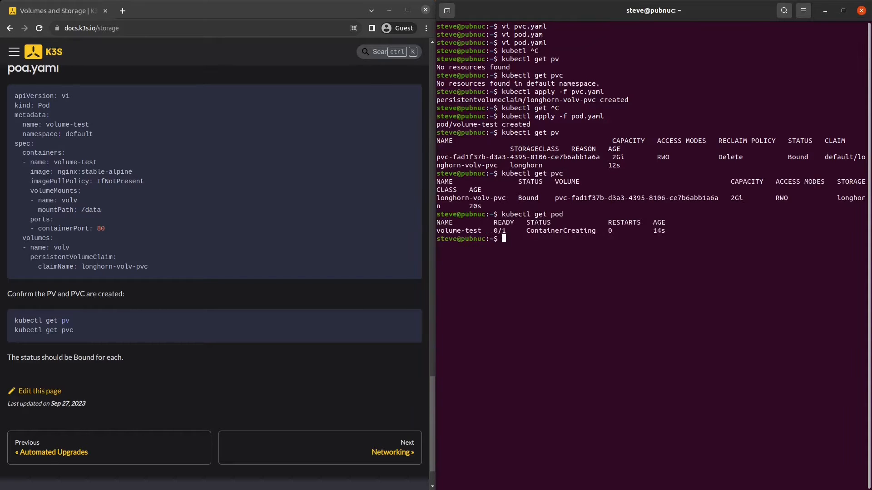
pyautogui.doubleClick(459, 230)
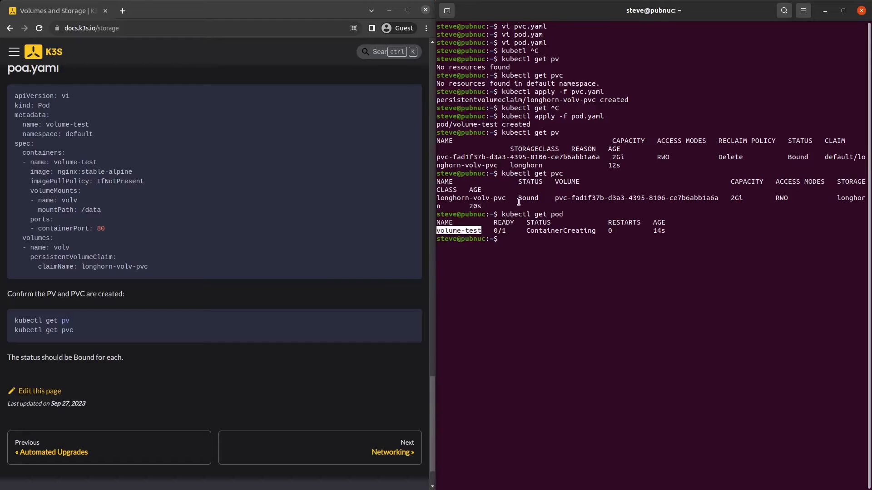
pyautogui.write('kubectl')
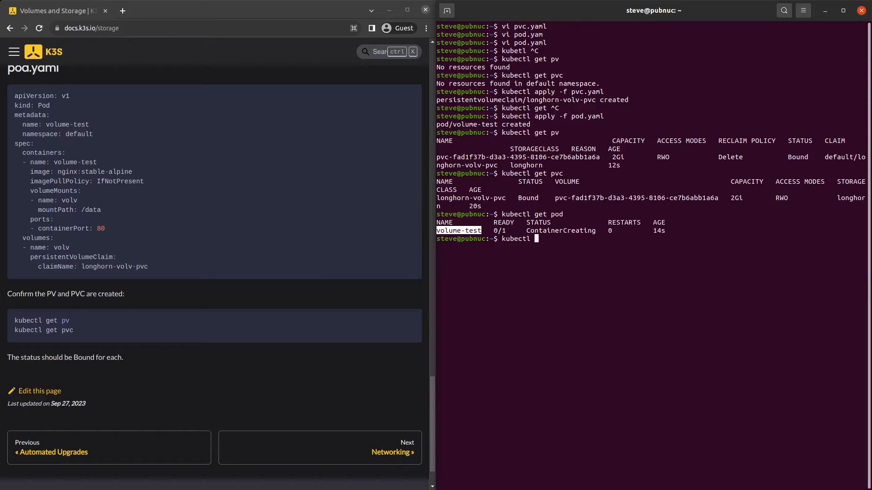
pyautogui.write('kubectl get pod')
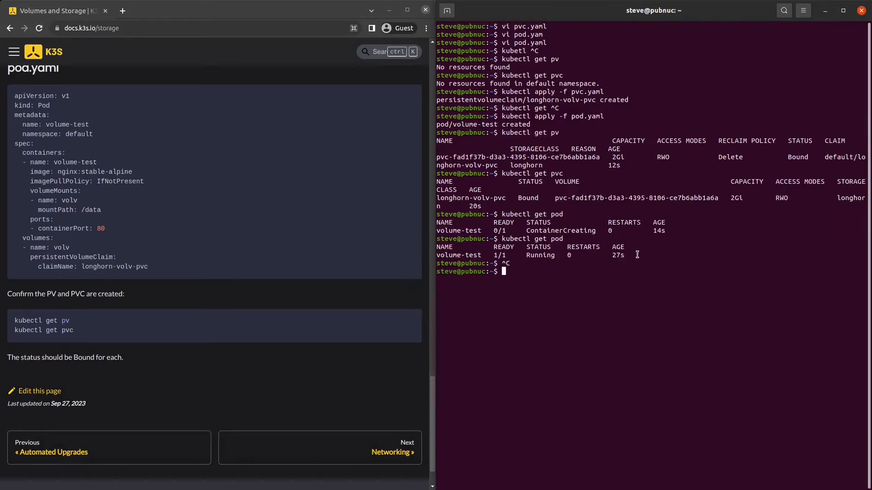
pyautogui.moveTo(579, 291)
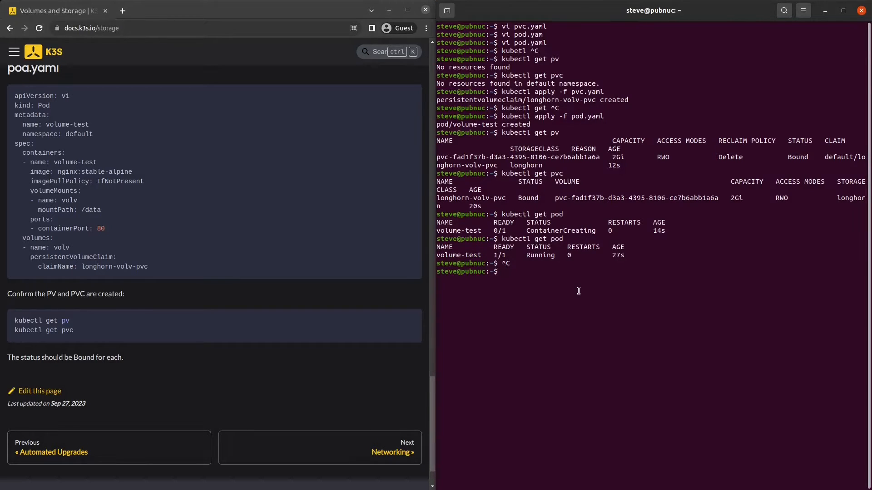
# Shell into volume-test, list /data and create the marker file /data/keep_me_forever.
pyautogui.write('kubectl exec')
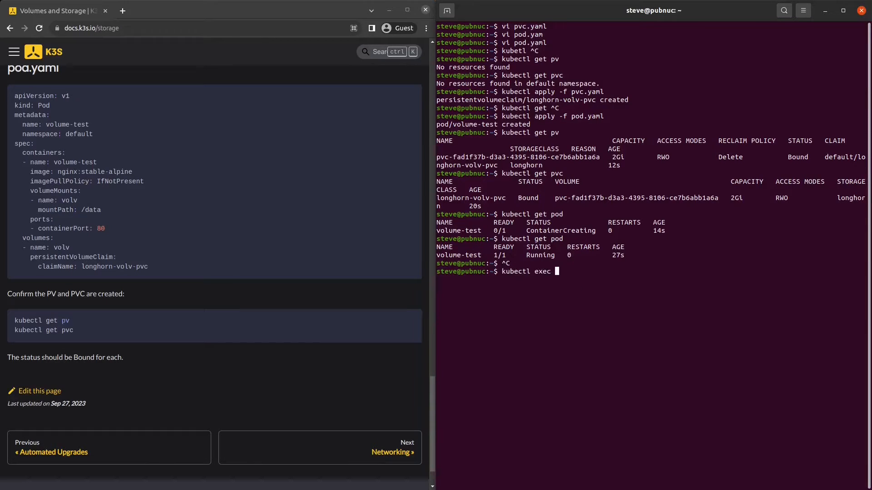
pyautogui.write('-it volume-test -- bash')
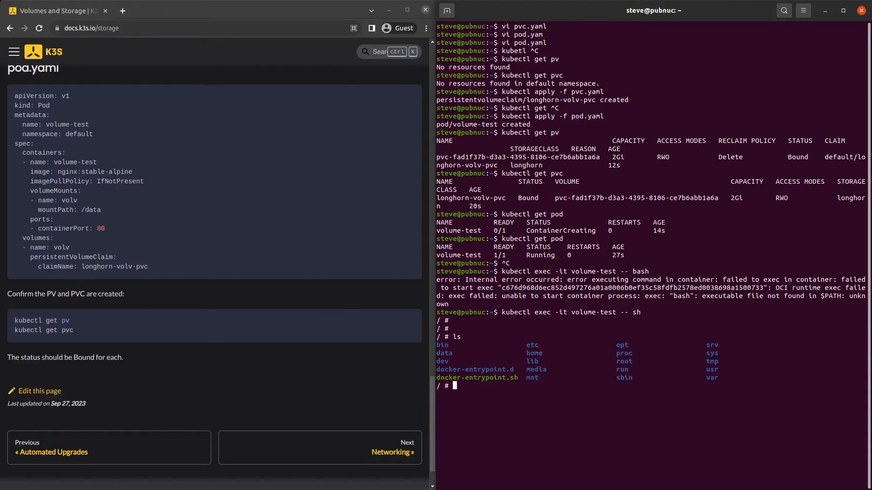
pyautogui.write('ls /data')
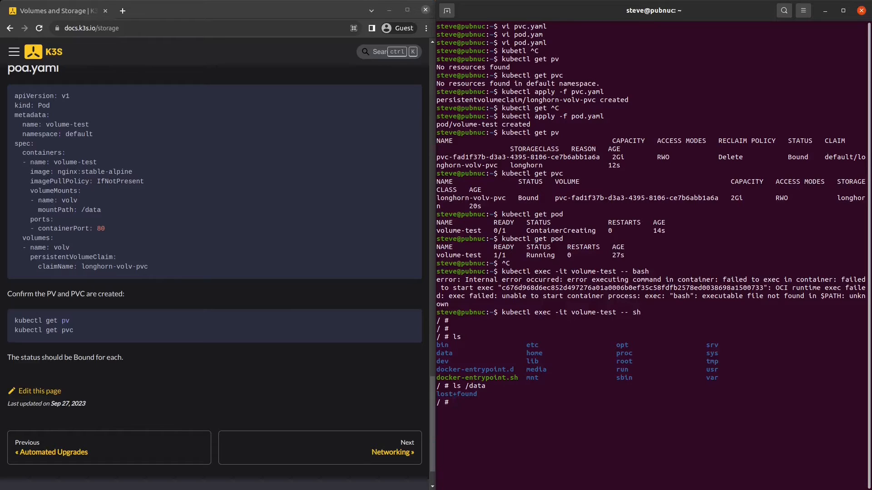
pyautogui.write('touch /data/')
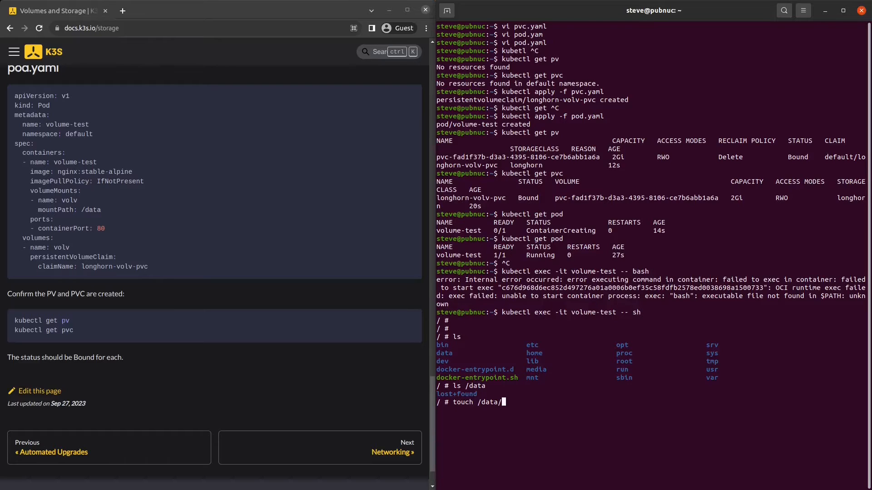
pyautogui.write('keep_me_foreve')
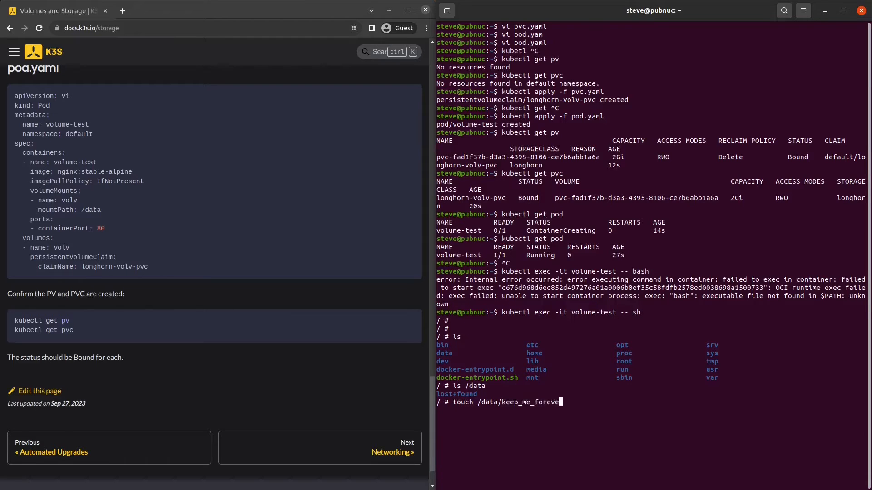
pyautogui.press('Enter')
pyautogui.write('kubectl')
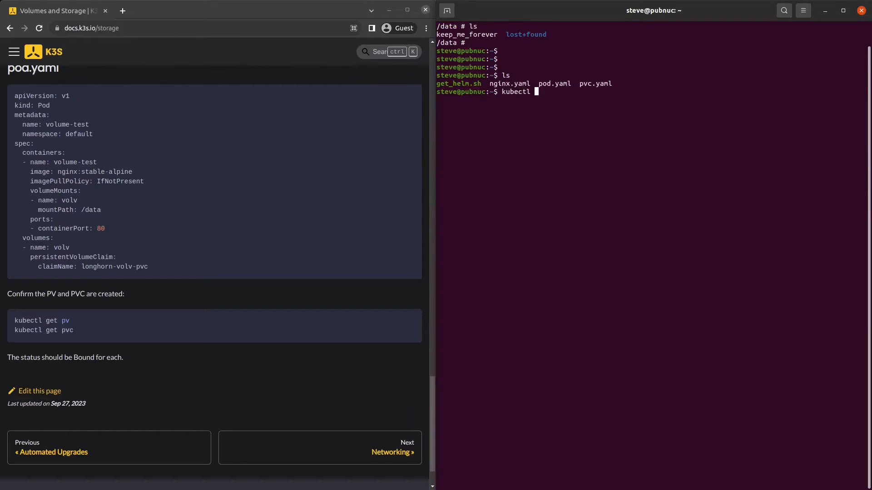
# Delete volume-test via pod.yaml, reapply it and reopen a shell once Running.
pyautogui.write('delete -f pod.yaml')
pyautogui.write('kubectl get pod')
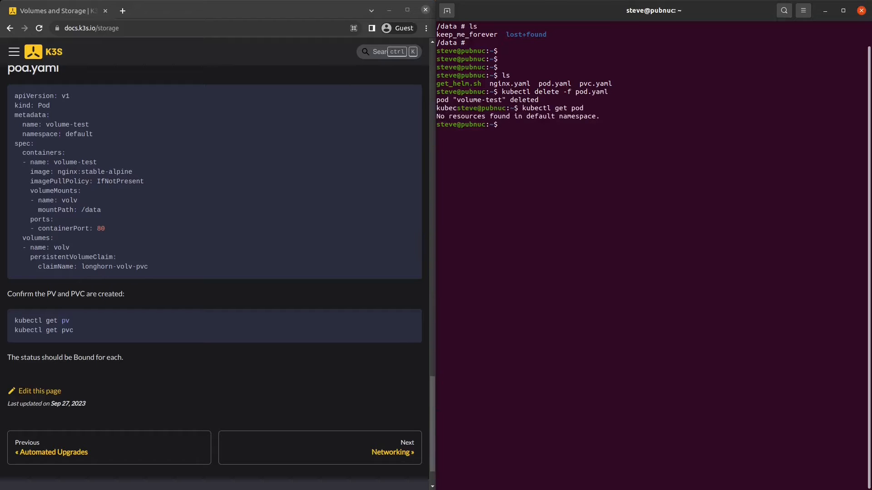
pyautogui.write('kubectl exec -it volume-test -- sh')
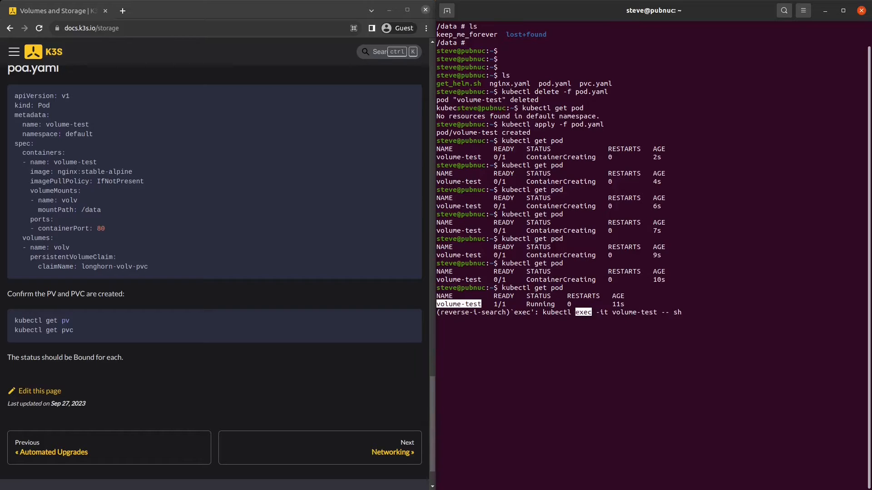
pyautogui.press('Enter')
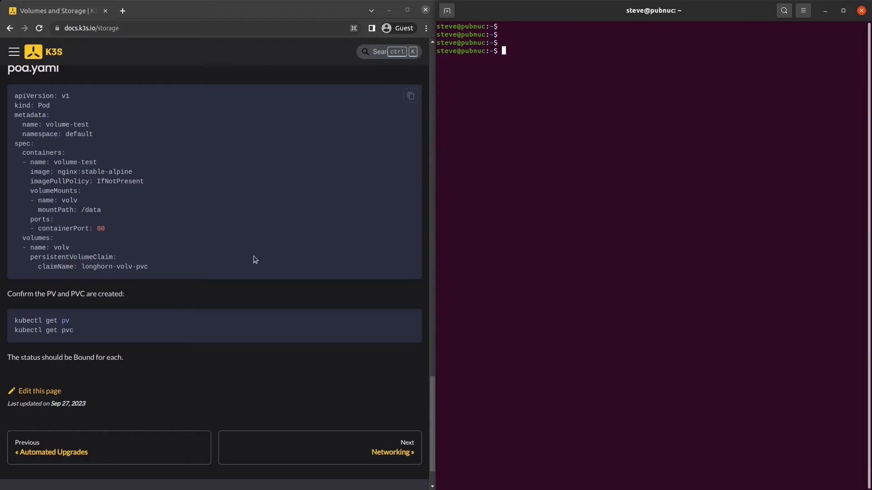
pyautogui.moveTo(640, 244)
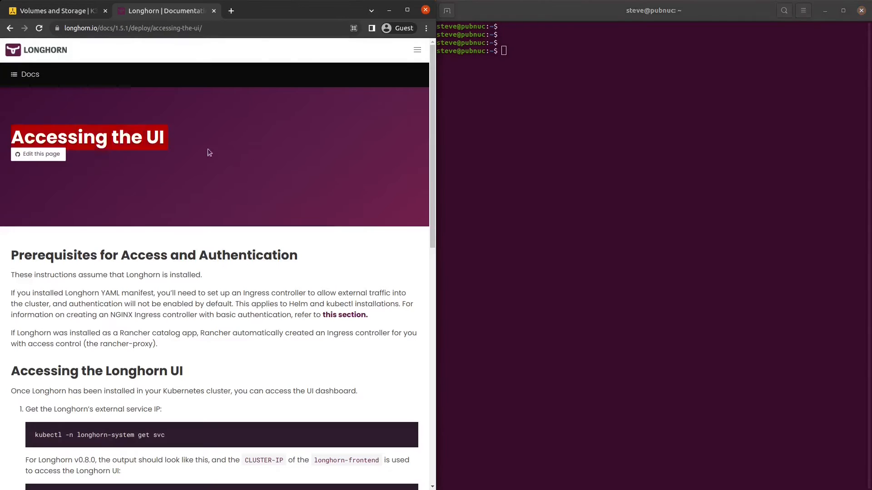
# List the longhorn-system services, showing longhorn-frontend as ClusterIP on port 80.
pyautogui.scroll(-3)
pyautogui.write('k')
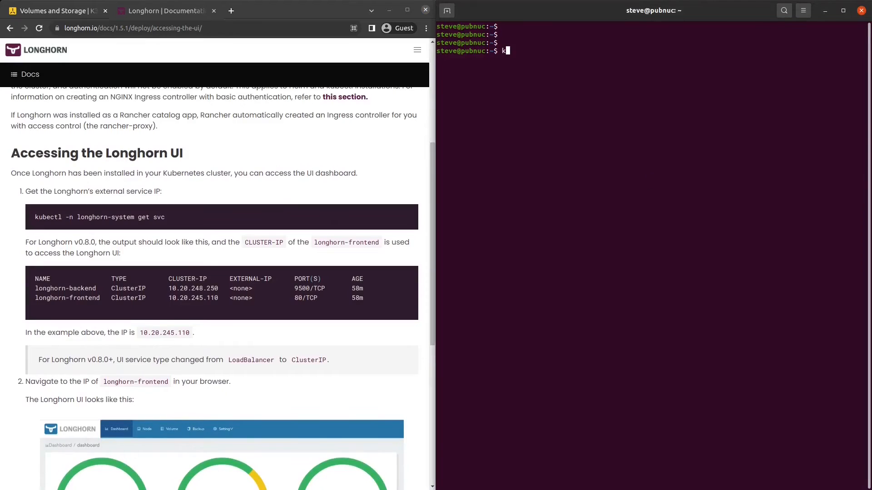
pyautogui.write('ubectl -n longhorn-system get')
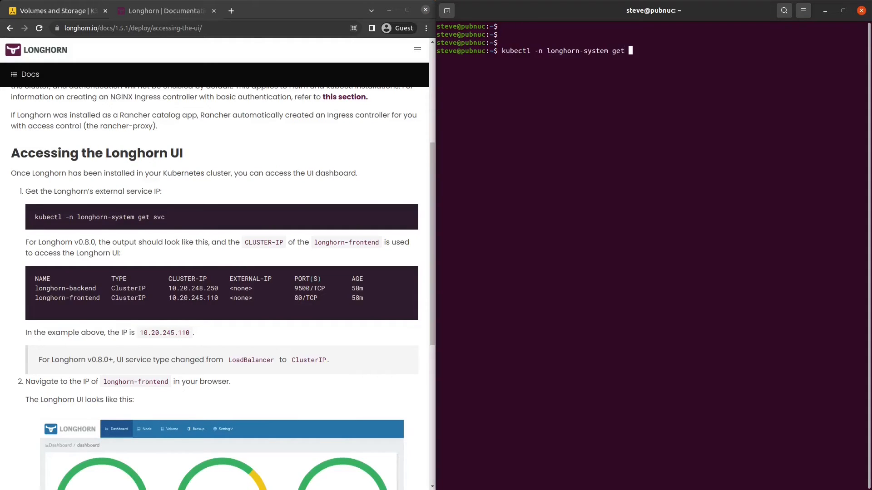
pyautogui.write('svc')
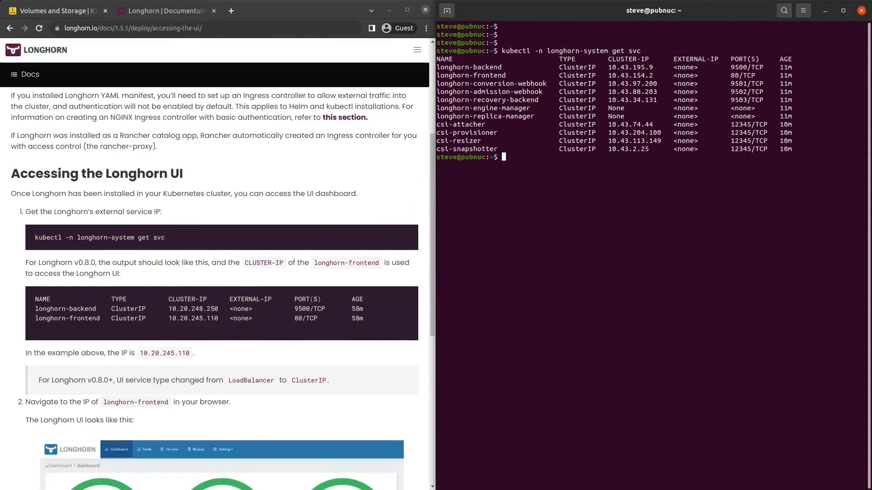
pyautogui.write('kubectl ge tp')
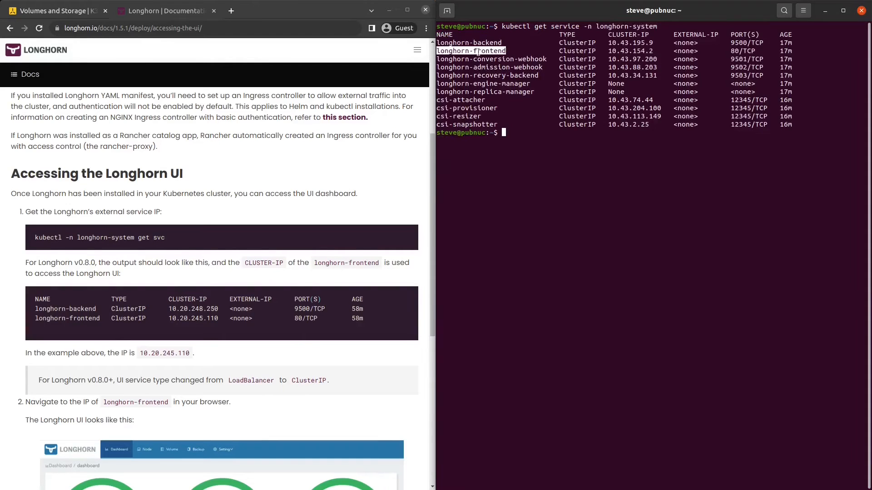
# Run kubectl edit service -n longhorn-system longhorn-frontend to edit its definition.
pyautogui.write('kubec')
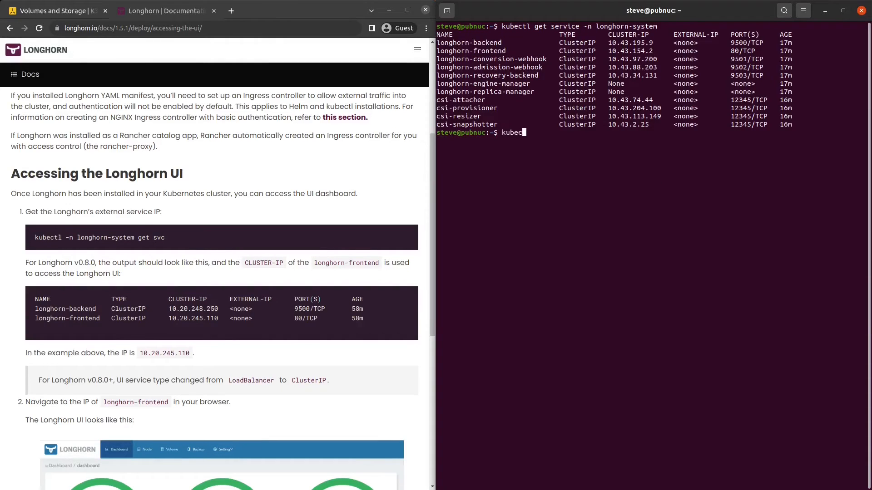
pyautogui.write('edit')
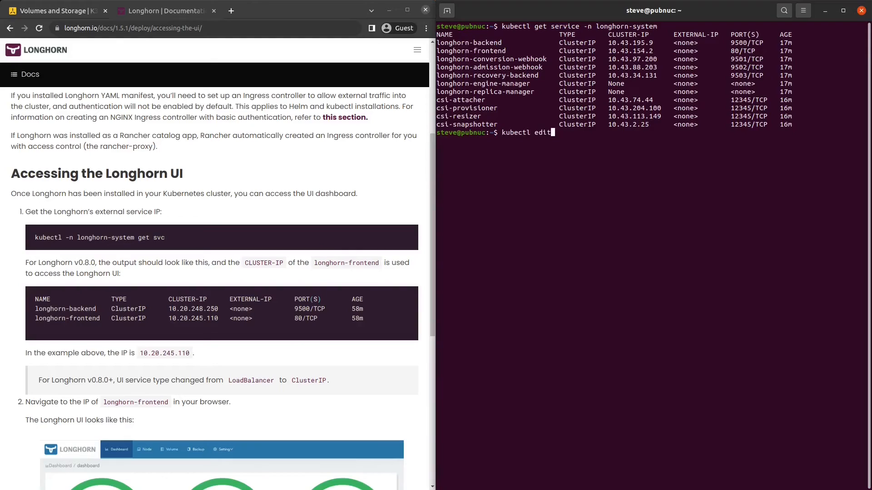
pyautogui.write('service -n l')
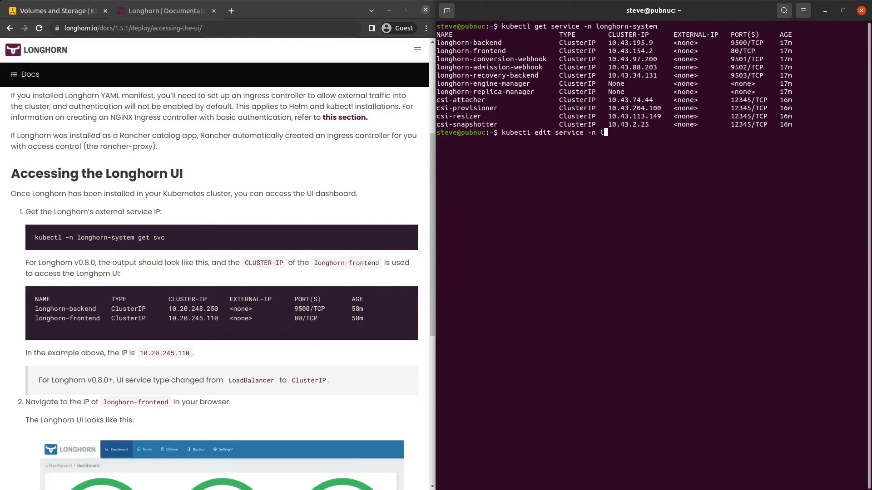
pyautogui.write('onghorn-system')
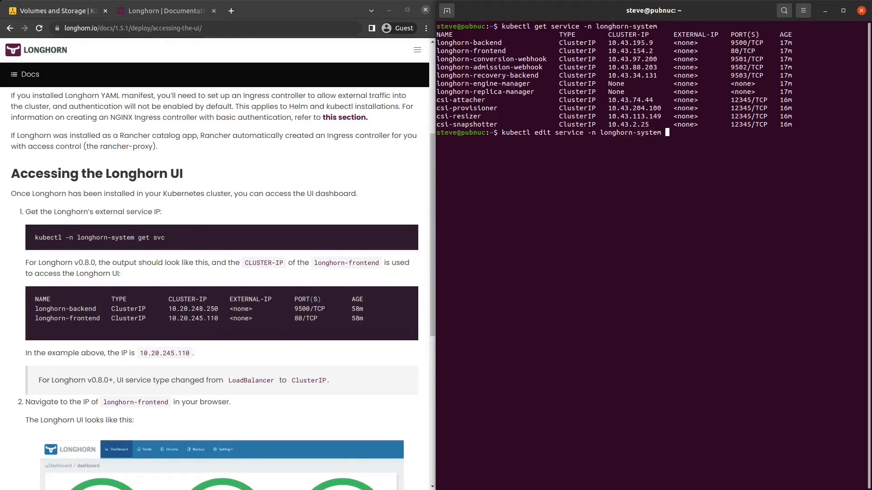
pyautogui.write('longhorn-frontend')
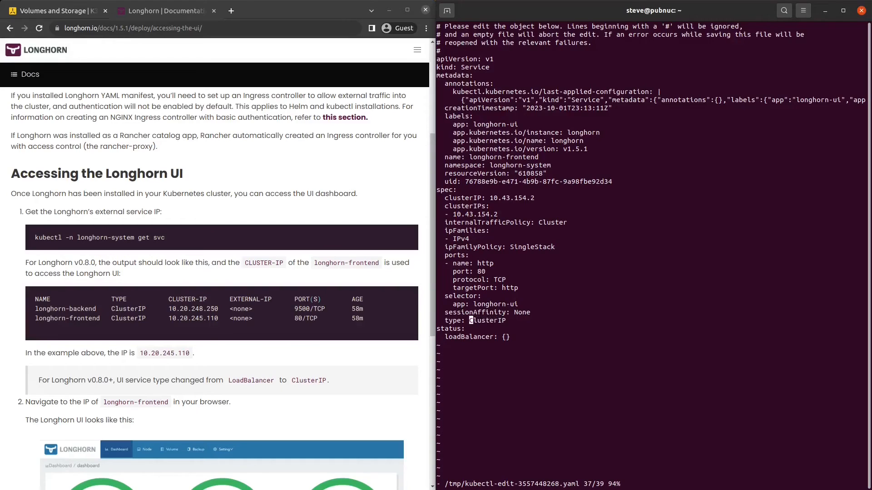
# Change the service type to NodePort with nodePort 30080 and save with :wq.
pyautogui.write('NodePort')
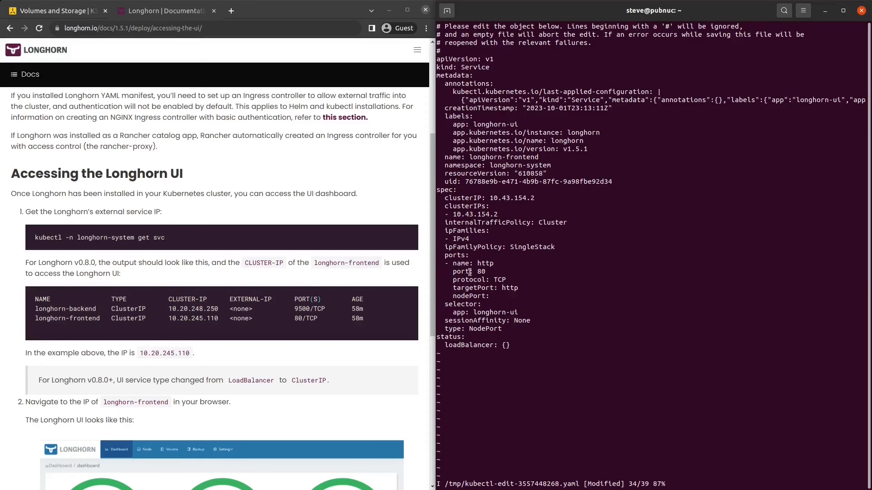
pyautogui.write('30080')
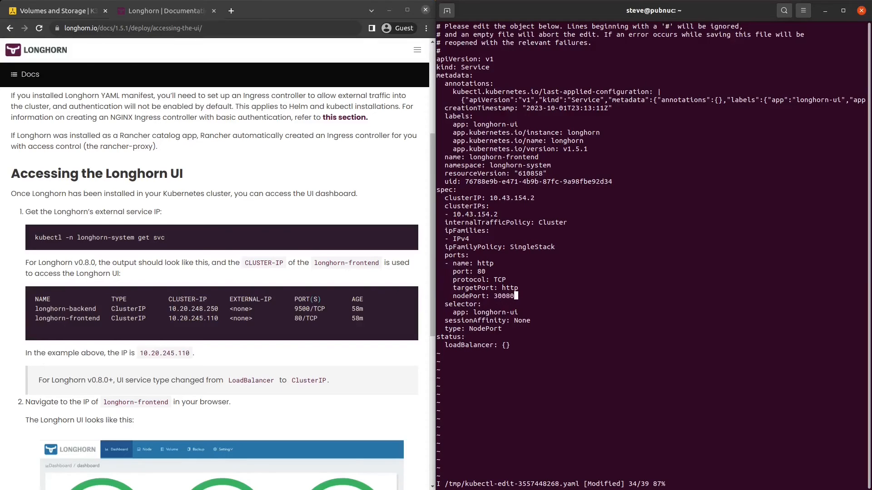
pyautogui.write(':wq')
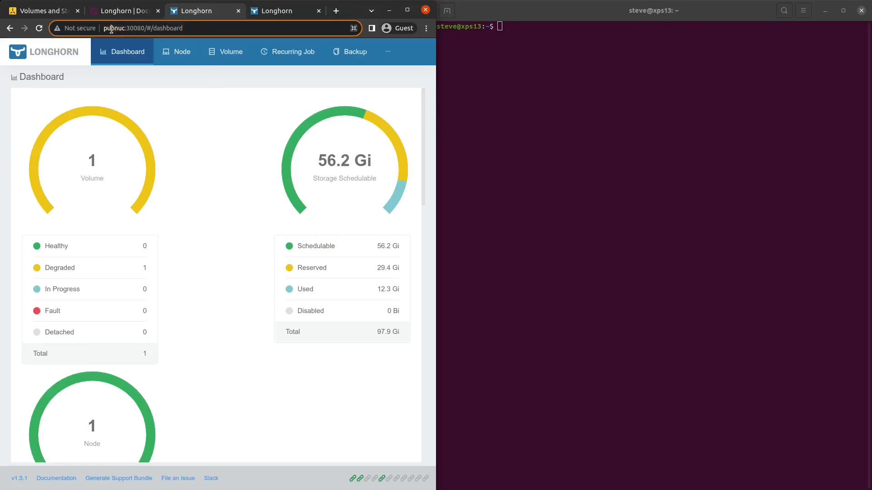
# Load the Longhorn dashboard at 10.0.0.184:30080 and scroll through its volume and node status.
pyautogui.doubleClick(114, 28)
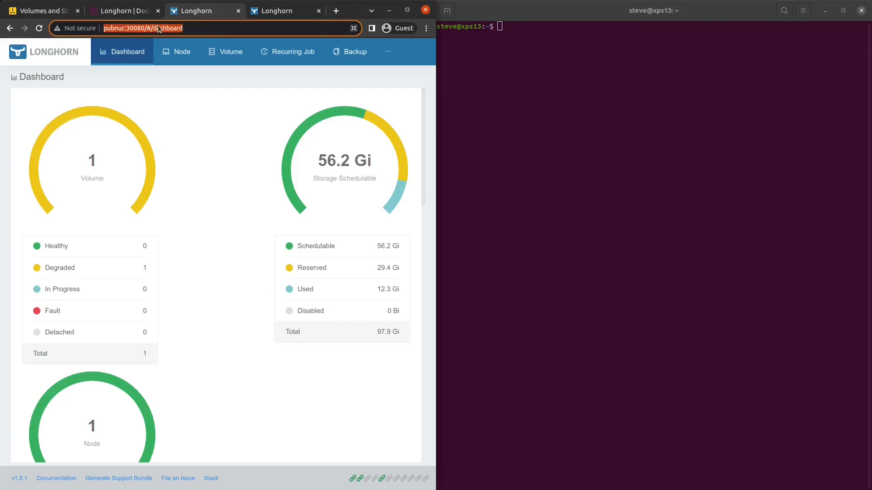
pyautogui.moveTo(288, 60)
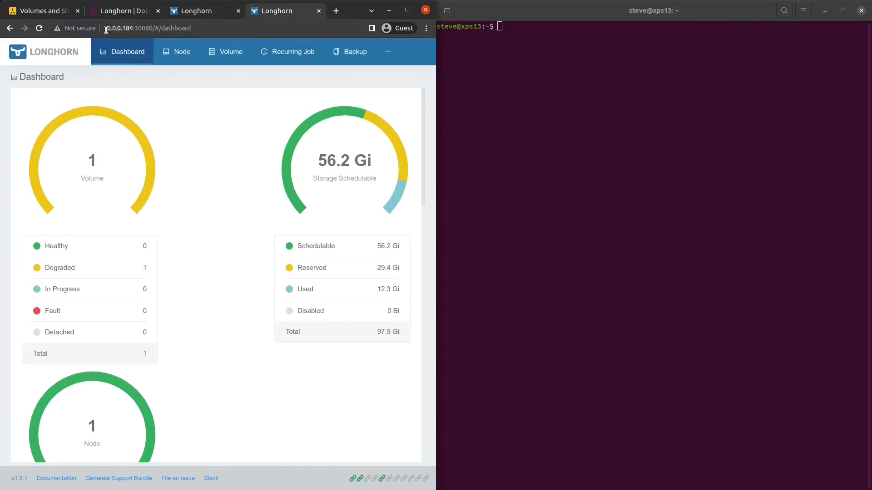
pyautogui.click(143, 28)
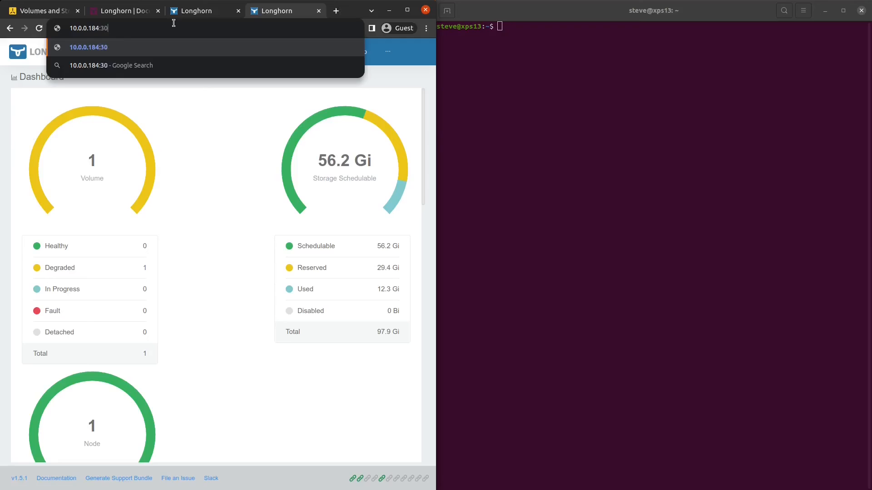
pyautogui.write('080/#/dashboard')
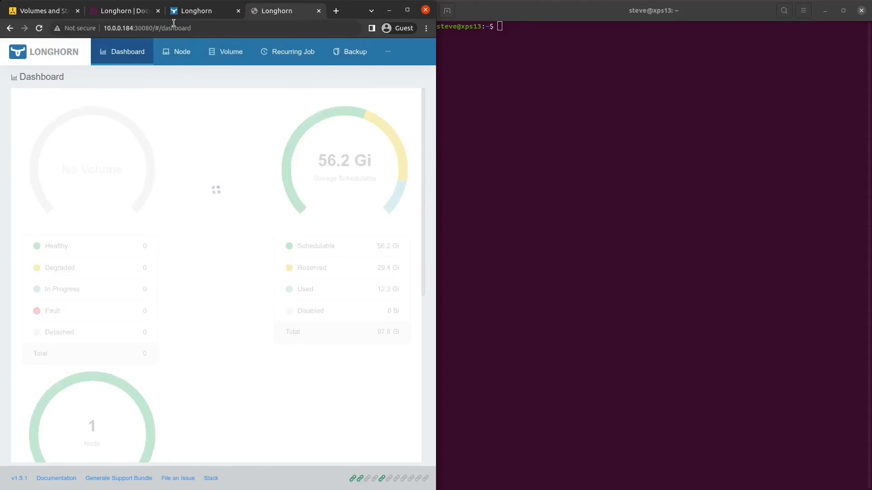
pyautogui.scroll(-3)
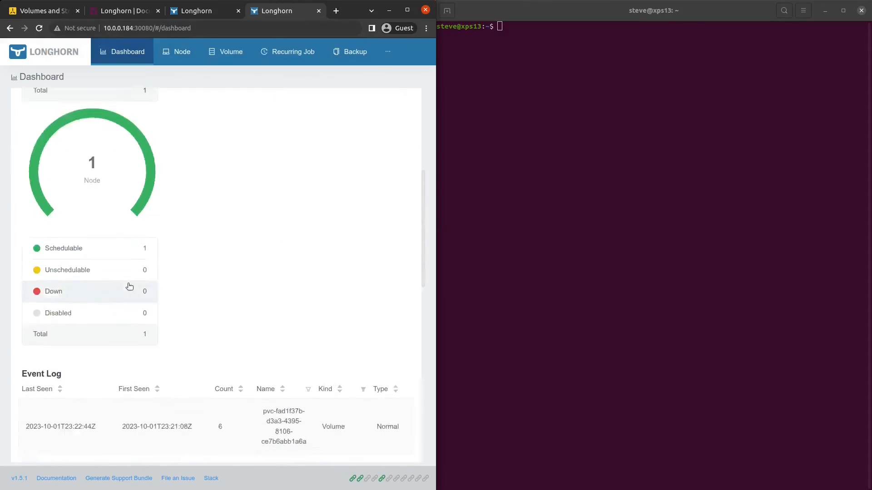
pyautogui.scroll(-3)
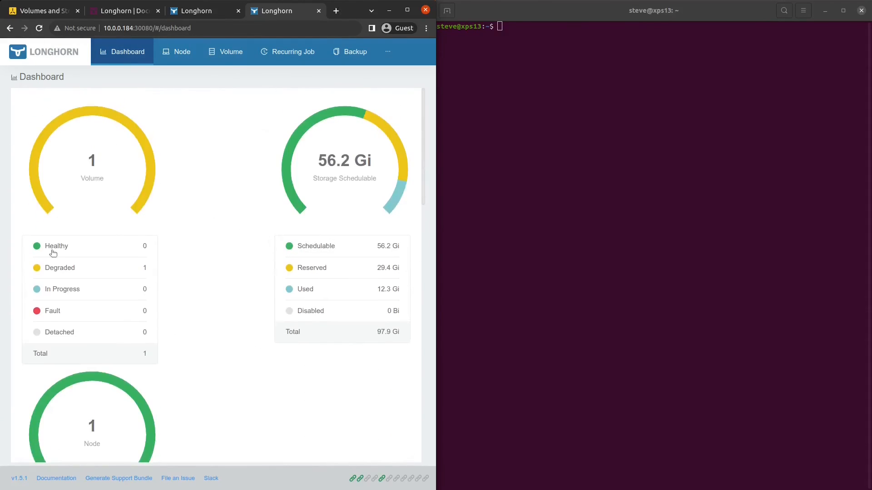
pyautogui.moveTo(98, 260)
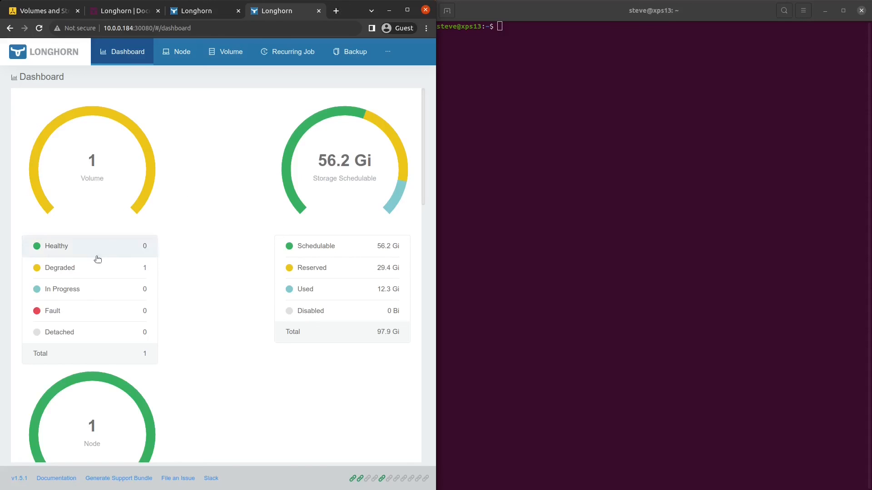
pyautogui.moveTo(324, 298)
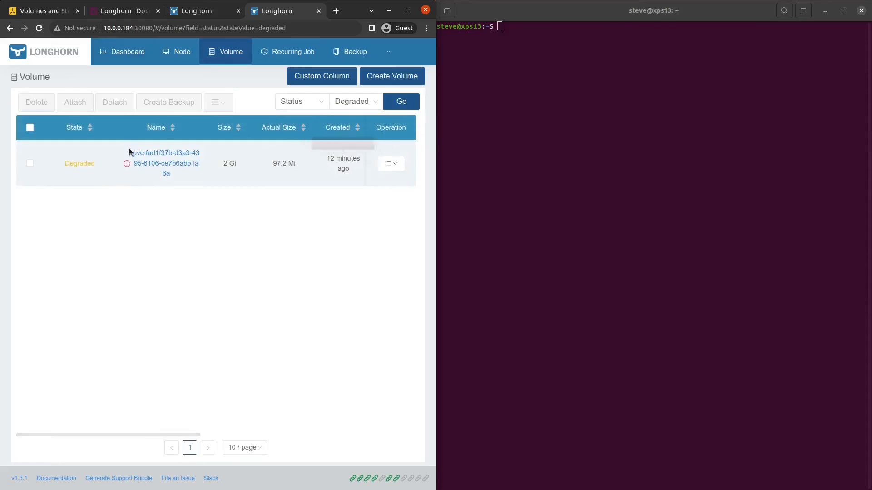
pyautogui.click(165, 164)
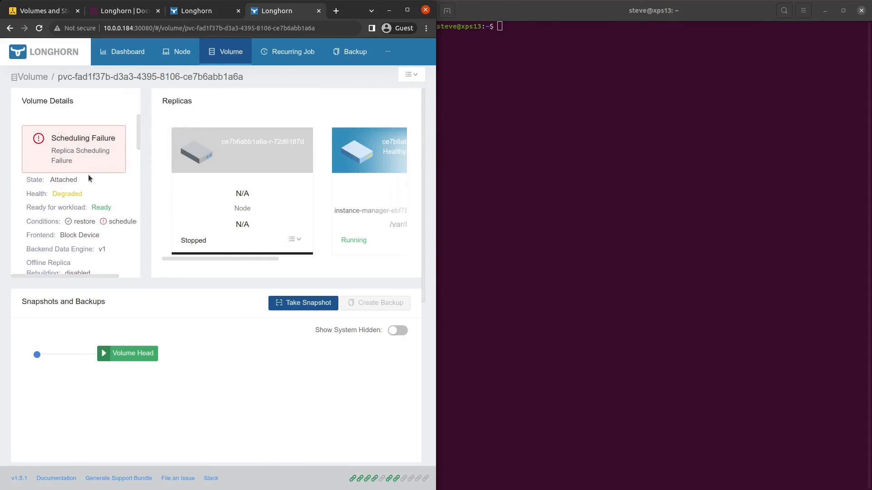
pyautogui.scroll(-3)
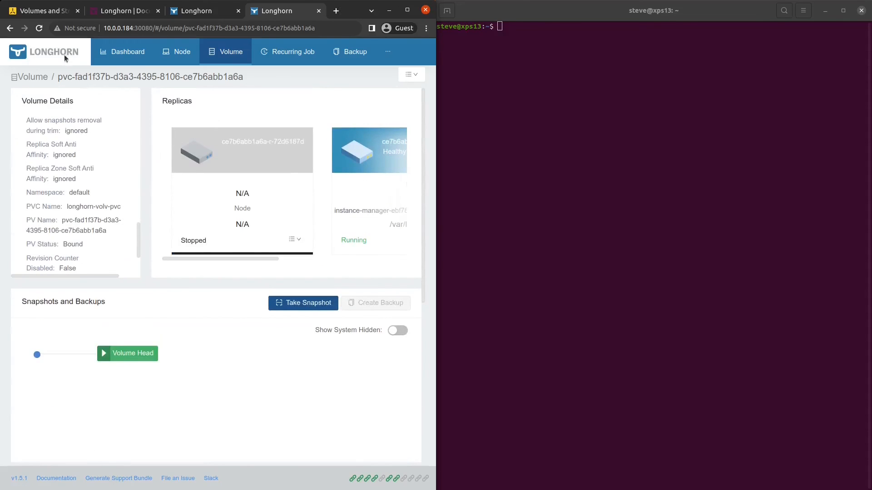
pyautogui.click(127, 51)
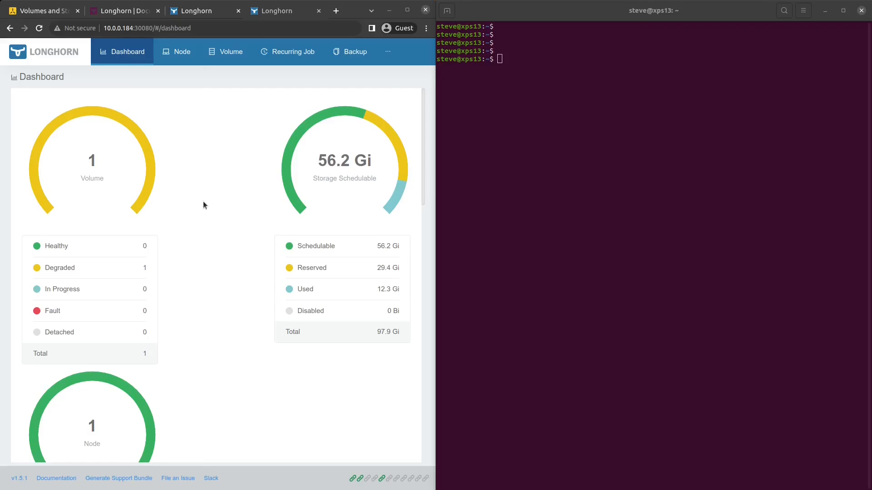
pyautogui.moveTo(358, 489)
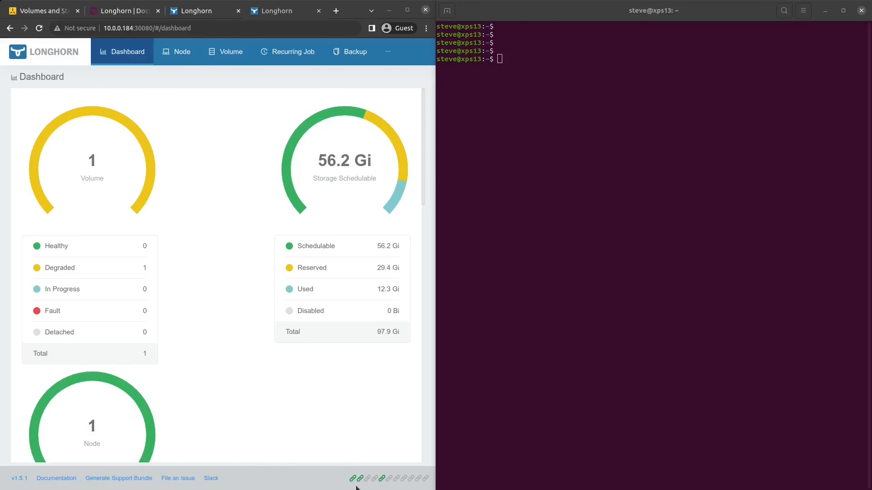